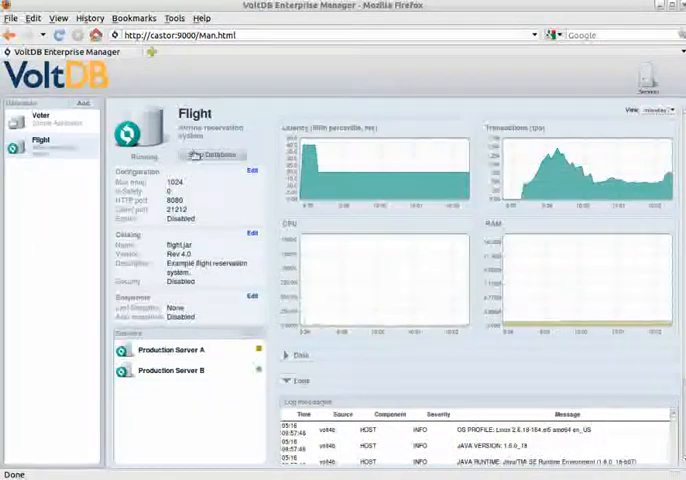
Open Flight's snapshot settings and enter a 60-second frequency.
{"action": "left_click", "coordinate": [211, 155]}
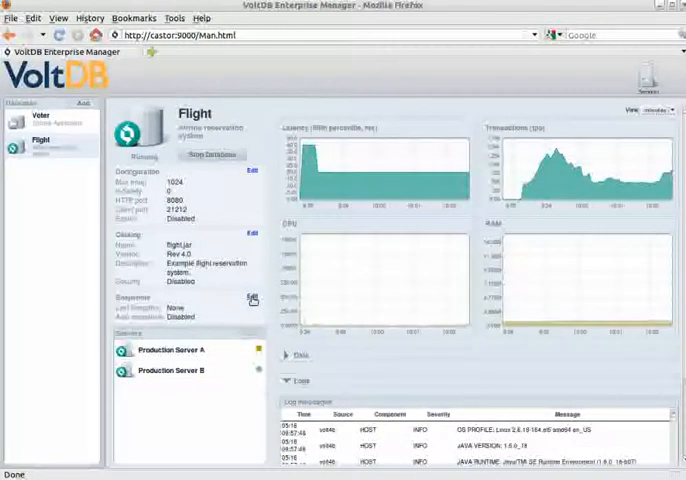
{"action": "left_click", "coordinate": [252, 300]}
{"action": "type", "text": "60"}
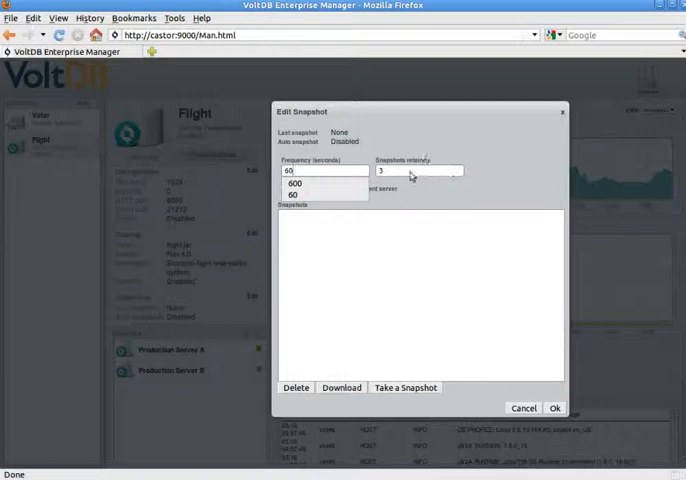
Submit the 60-second frequency with 3 snapshots retained.
{"action": "left_click", "coordinate": [324, 170]}
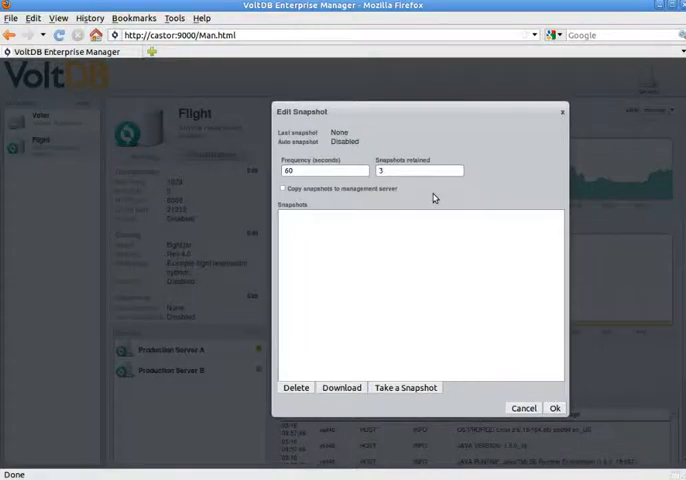
{"action": "left_click", "coordinate": [283, 188]}
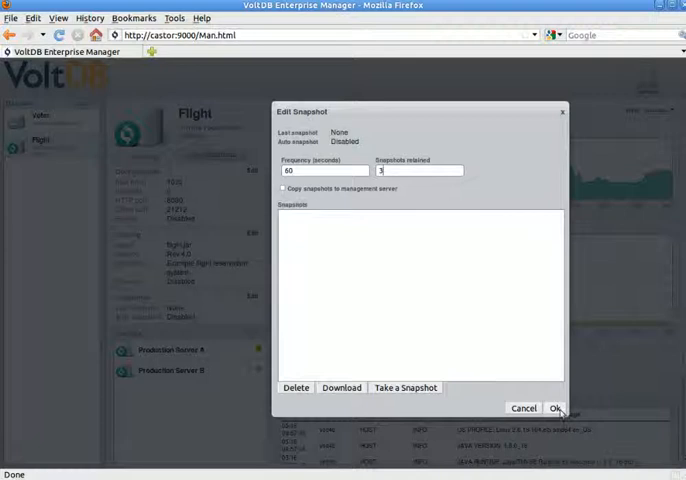
{"action": "left_click", "coordinate": [555, 408]}
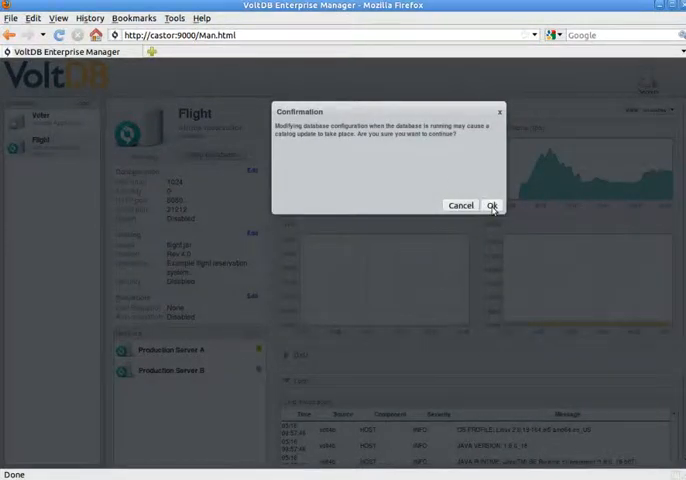
Confirm the configuration change on the running Flight database.
{"action": "left_click", "coordinate": [490, 204]}
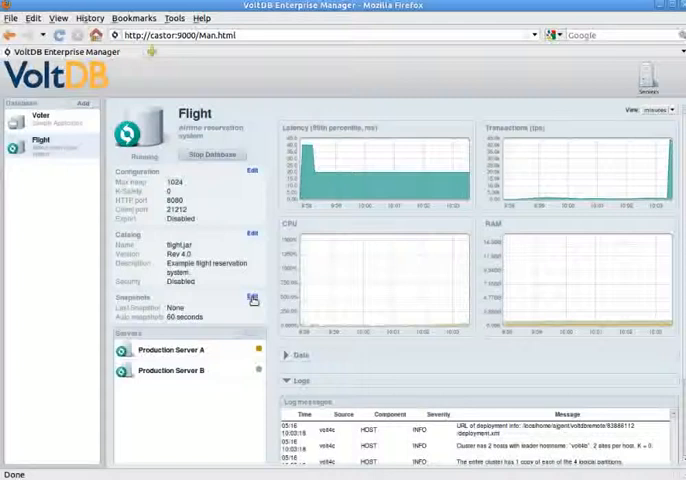
{"action": "left_click", "coordinate": [253, 300]}
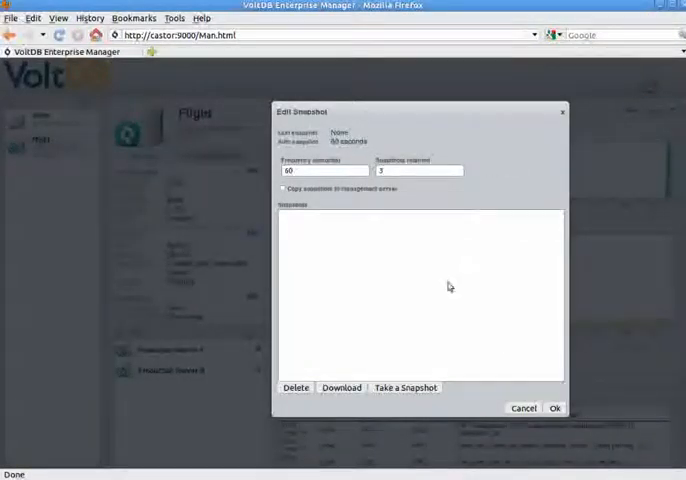
{"action": "mouse_move", "coordinate": [356, 277]}
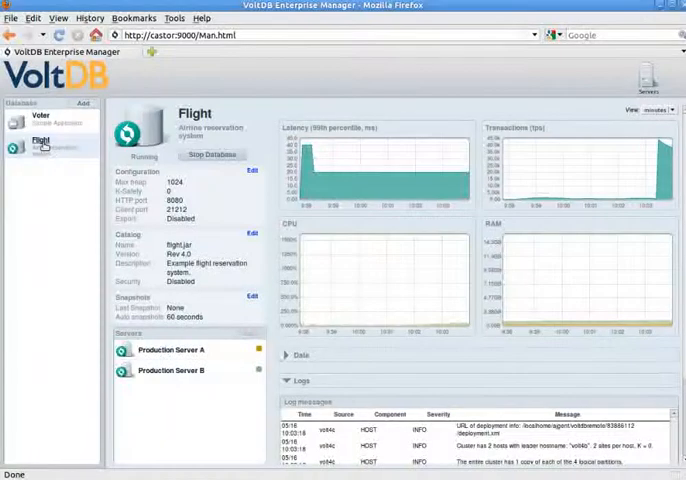
Pause Flight into admin mode and reopen its snapshot settings.
{"action": "right_click", "coordinate": [40, 140]}
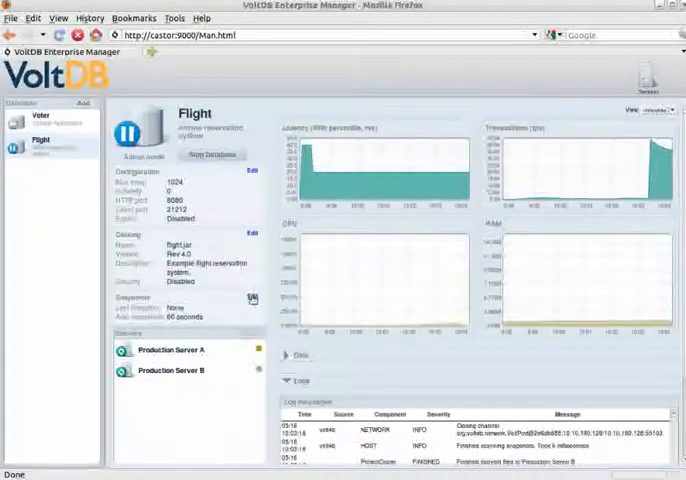
{"action": "left_click", "coordinate": [253, 302]}
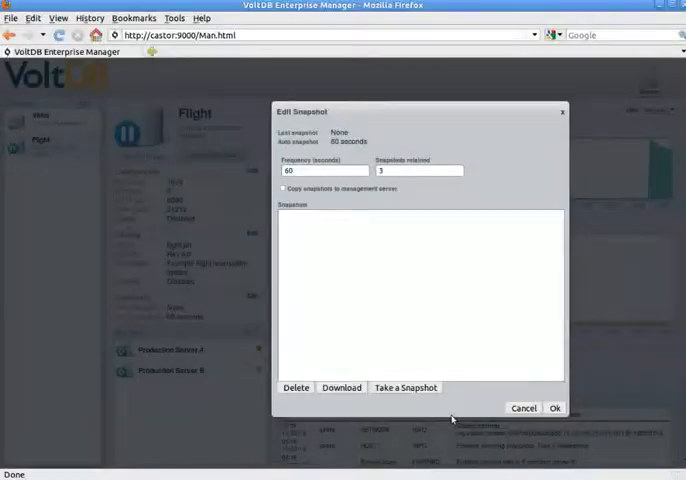
Take a manual snapshot of Flight and close the snapshot settings.
{"action": "left_click", "coordinate": [405, 388]}
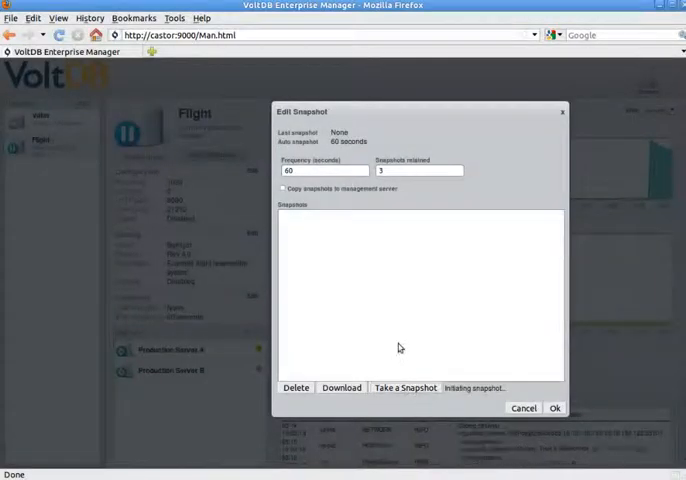
{"action": "left_click", "coordinate": [405, 388]}
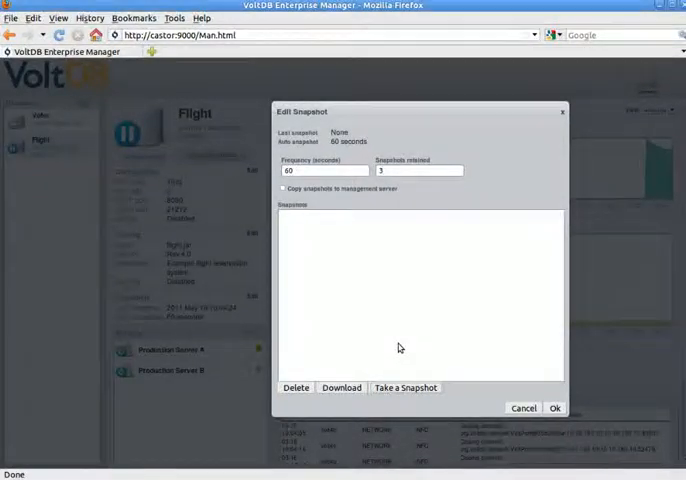
{"action": "left_click", "coordinate": [405, 387]}
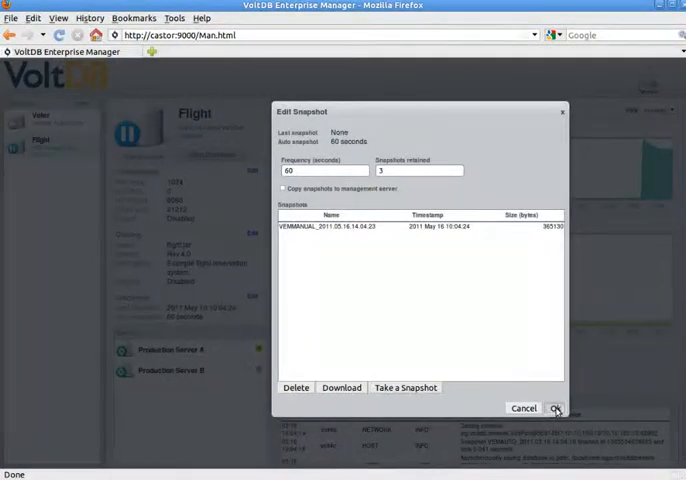
{"action": "left_click", "coordinate": [556, 408]}
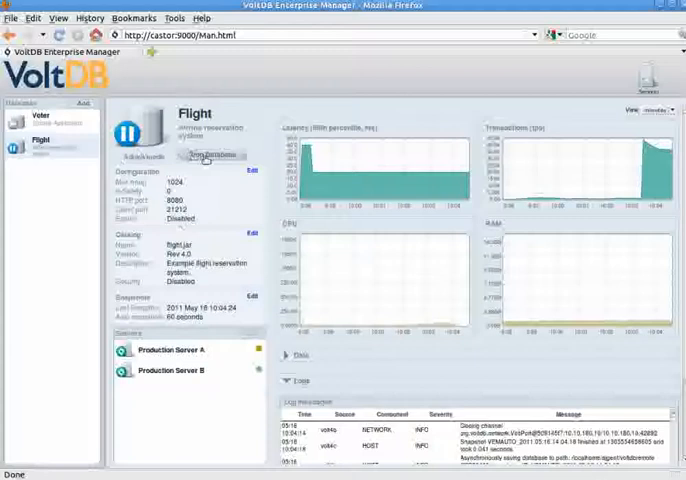
Stop Flight and bring up its start options once offline.
{"action": "left_click", "coordinate": [203, 155]}
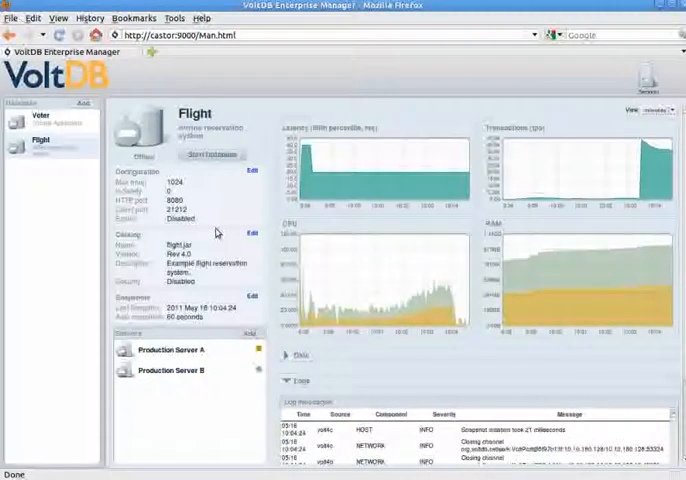
{"action": "mouse_move", "coordinate": [248, 124]}
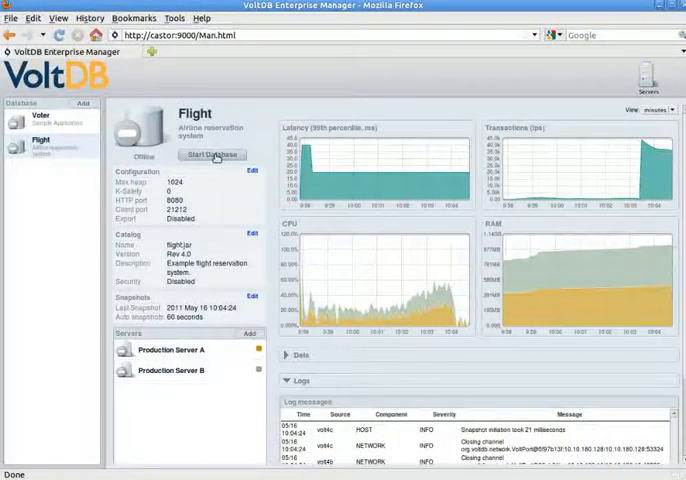
{"action": "left_click", "coordinate": [212, 155]}
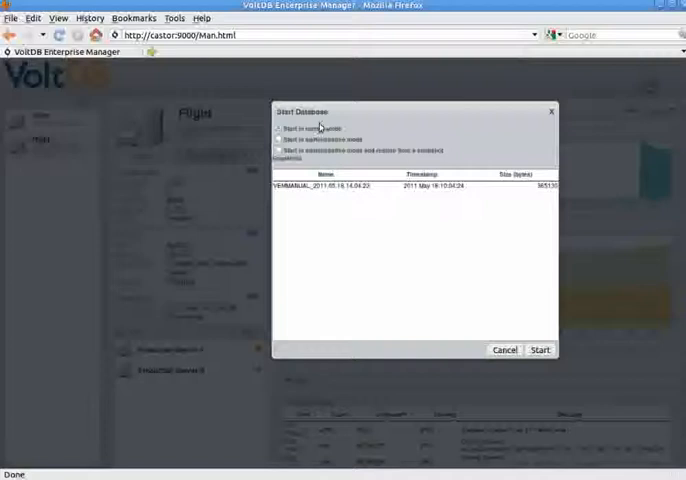
Start Flight in admin mode restoring from VEMMANUAL_2011.05.16.14.04.23.
{"action": "left_click", "coordinate": [279, 150]}
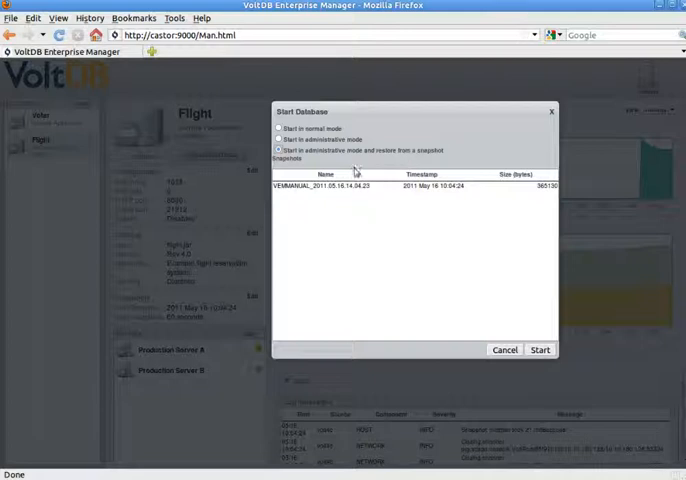
{"action": "left_click", "coordinate": [400, 186]}
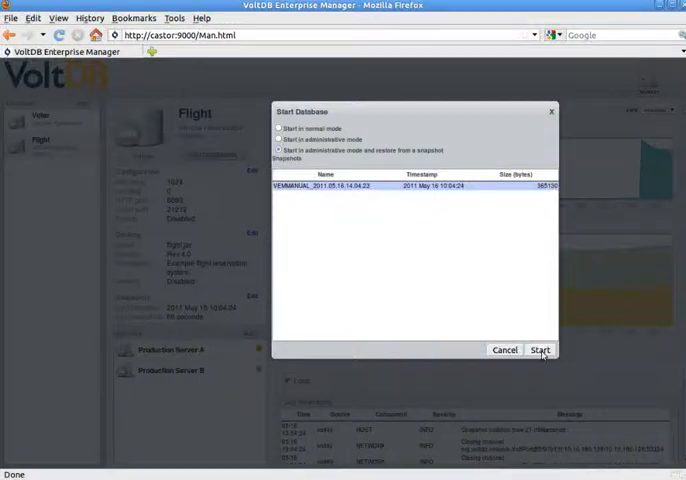
{"action": "left_click", "coordinate": [540, 349]}
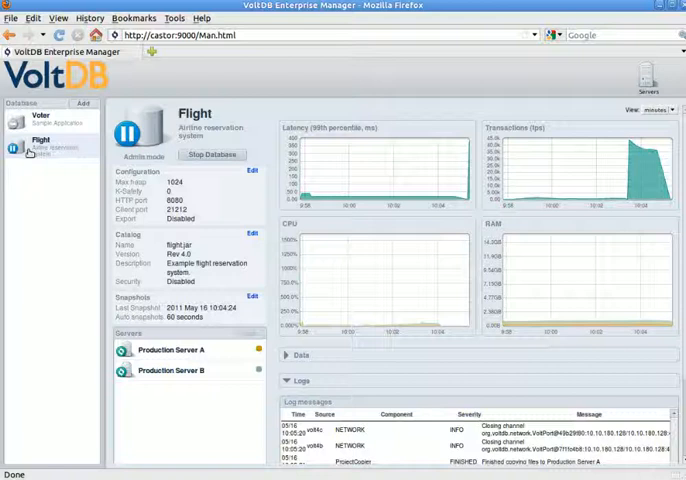
Bring up the actions menu for the admin-mode Flight database.
{"action": "right_click", "coordinate": [37, 140]}
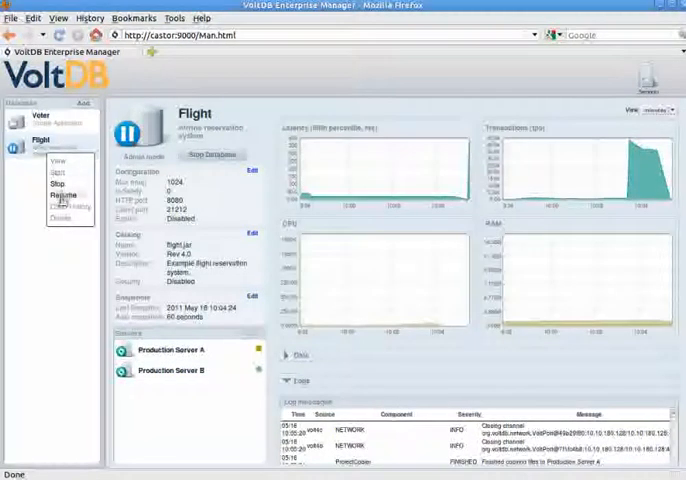